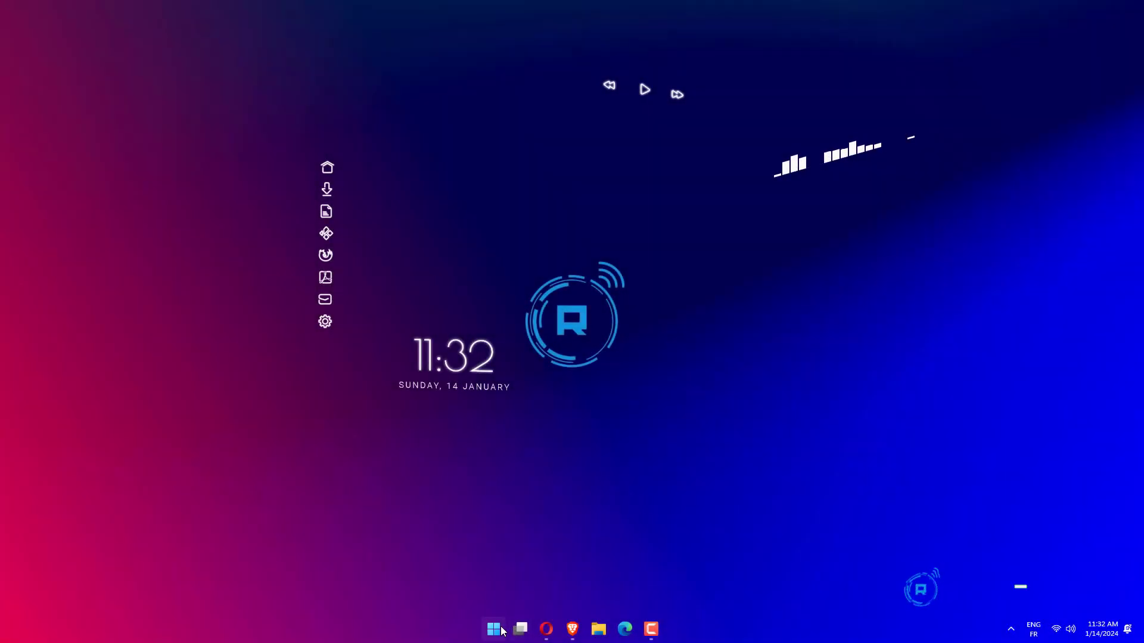
Open System and Security's power-button settings and unlock the unavailable shutdown options.
text(control Panel)
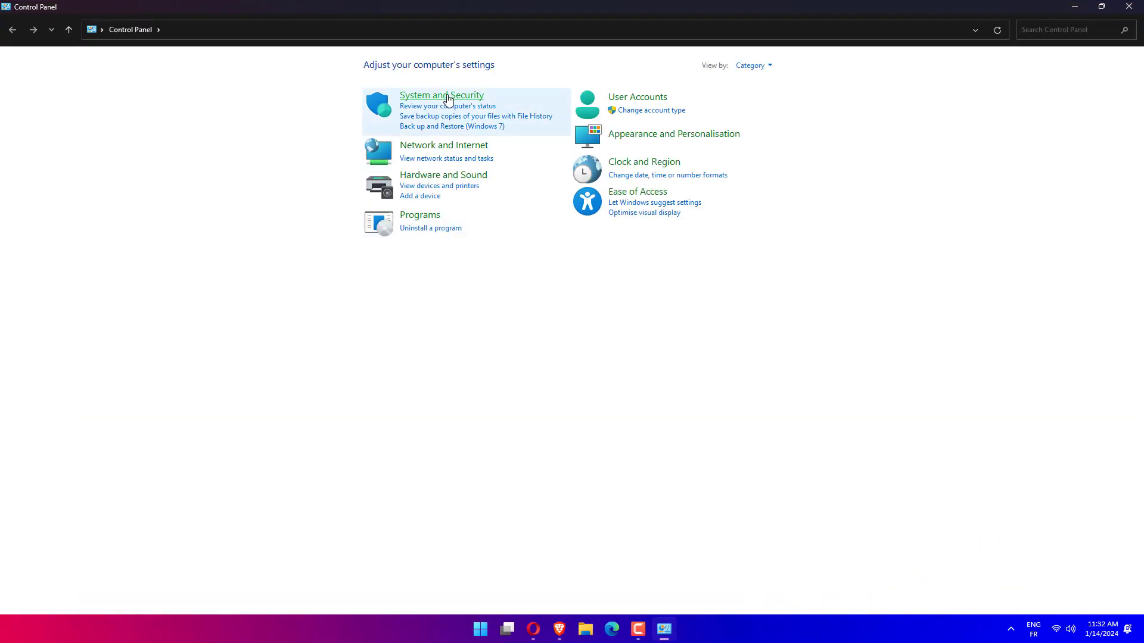
click(441, 95)
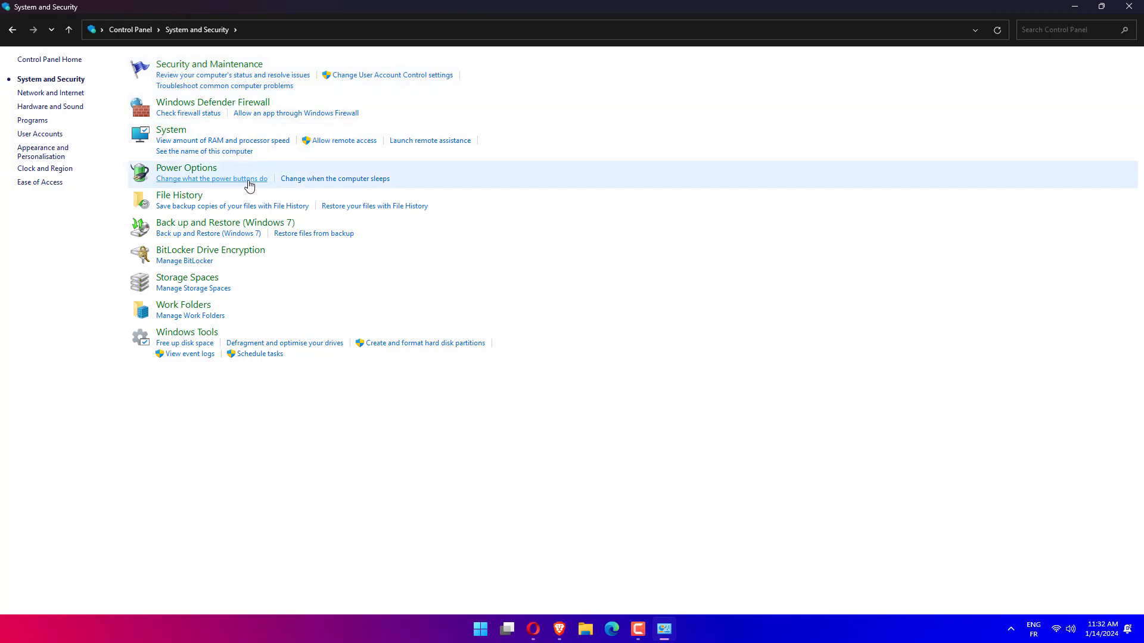
click(212, 179)
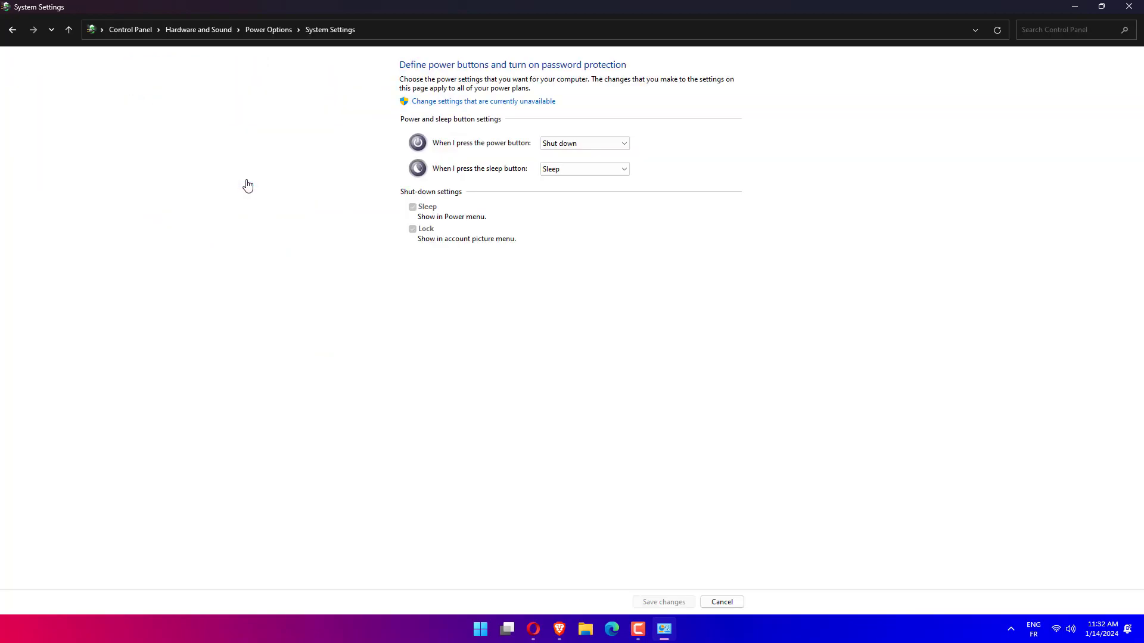
mouse_move(496, 105)
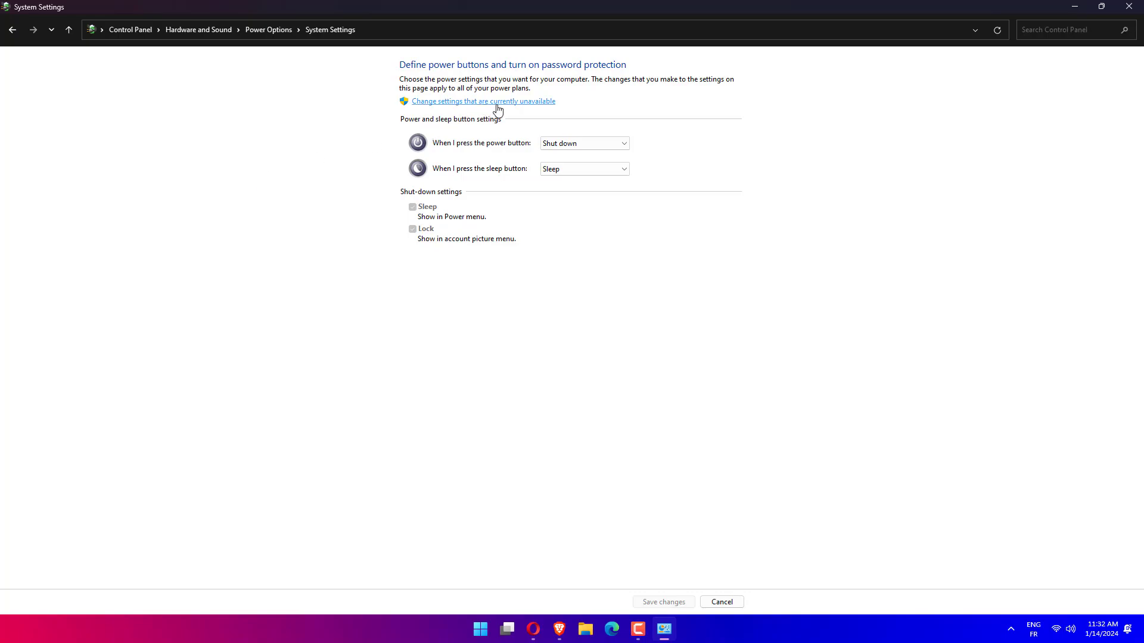
click(483, 101)
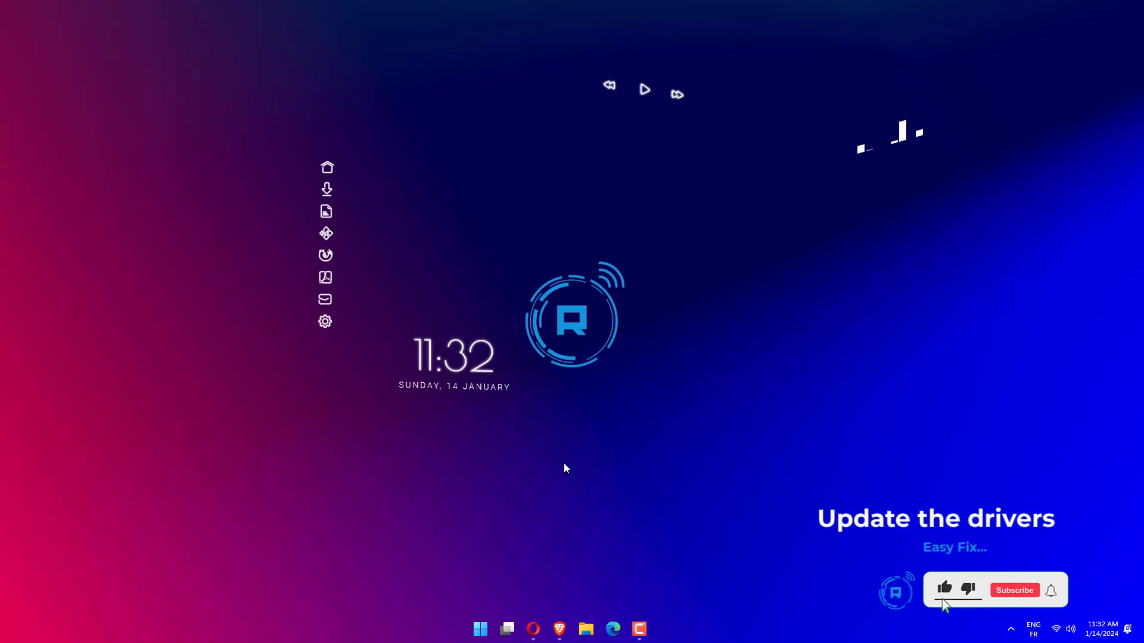
Start the Update driver wizard for Intel(R) UHD Graphics 630 under Display adaptors, then cancel it.
click(1014, 590)
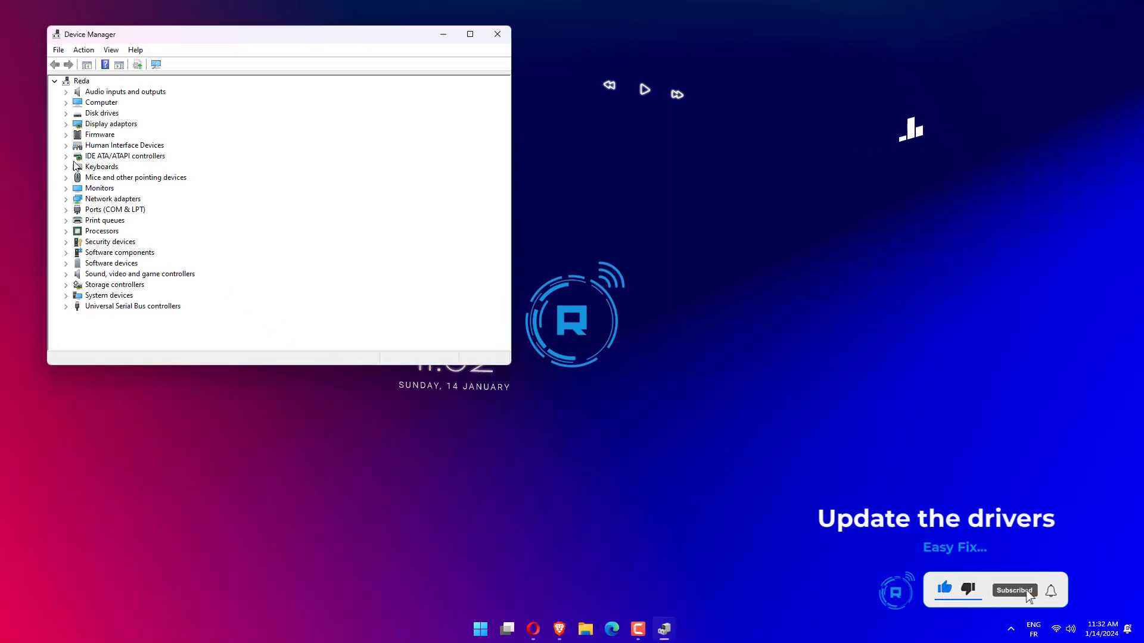
click(66, 123)
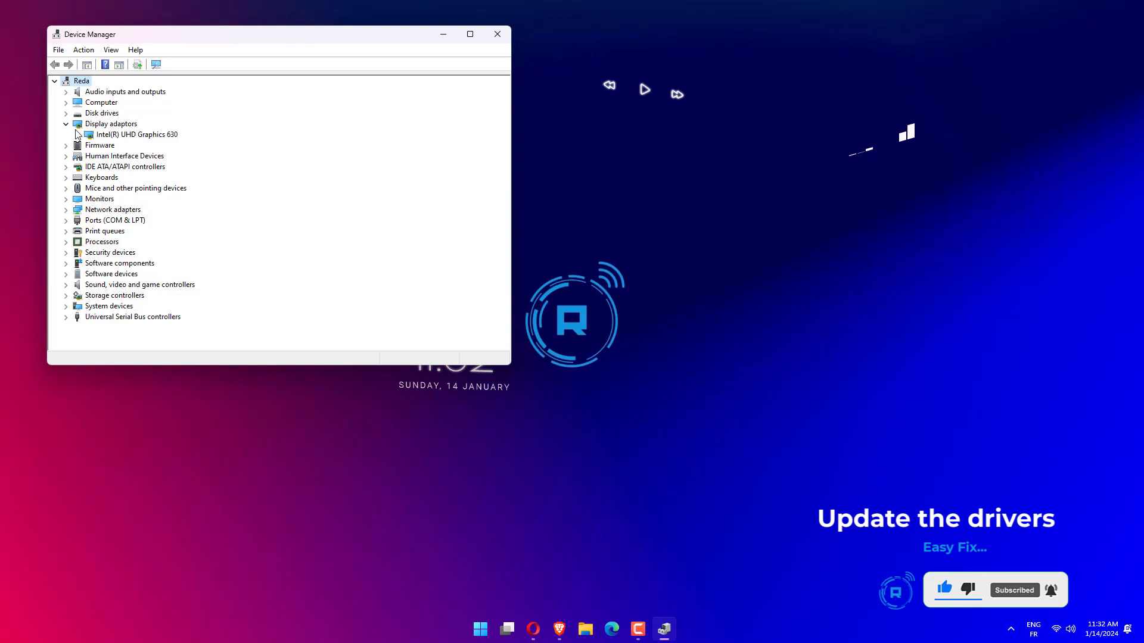
right_click(137, 134)
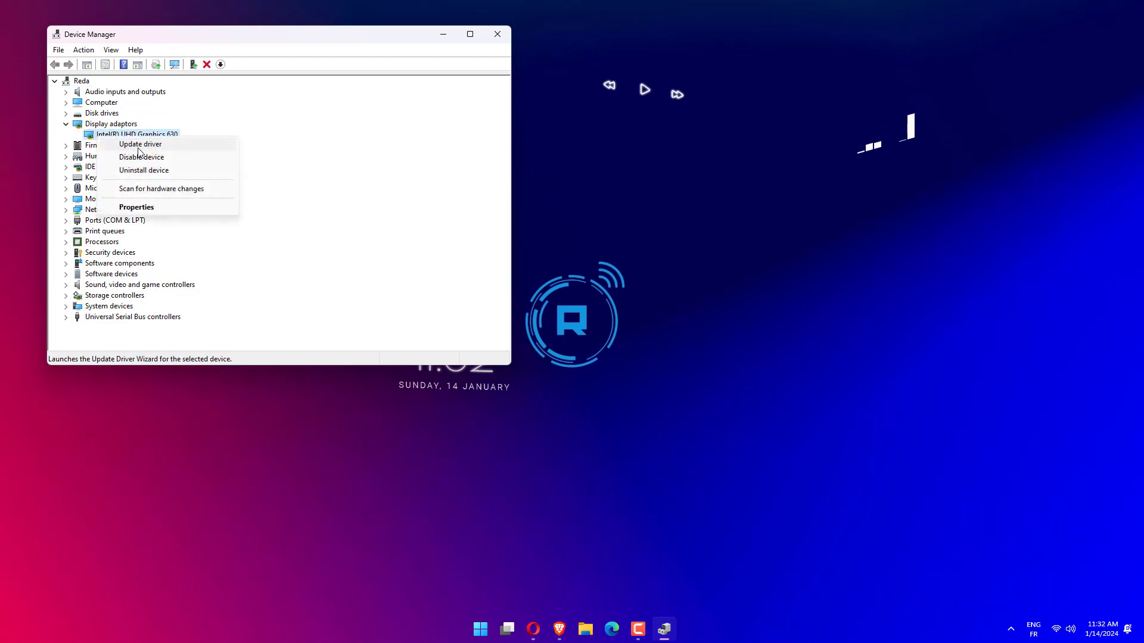
click(139, 144)
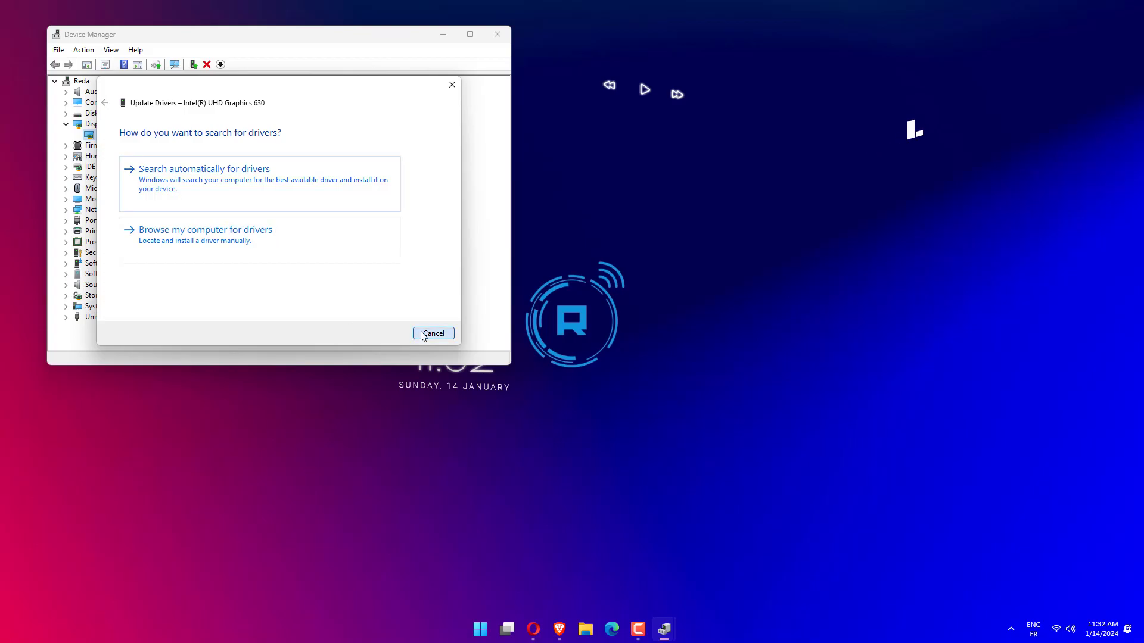
click(433, 334)
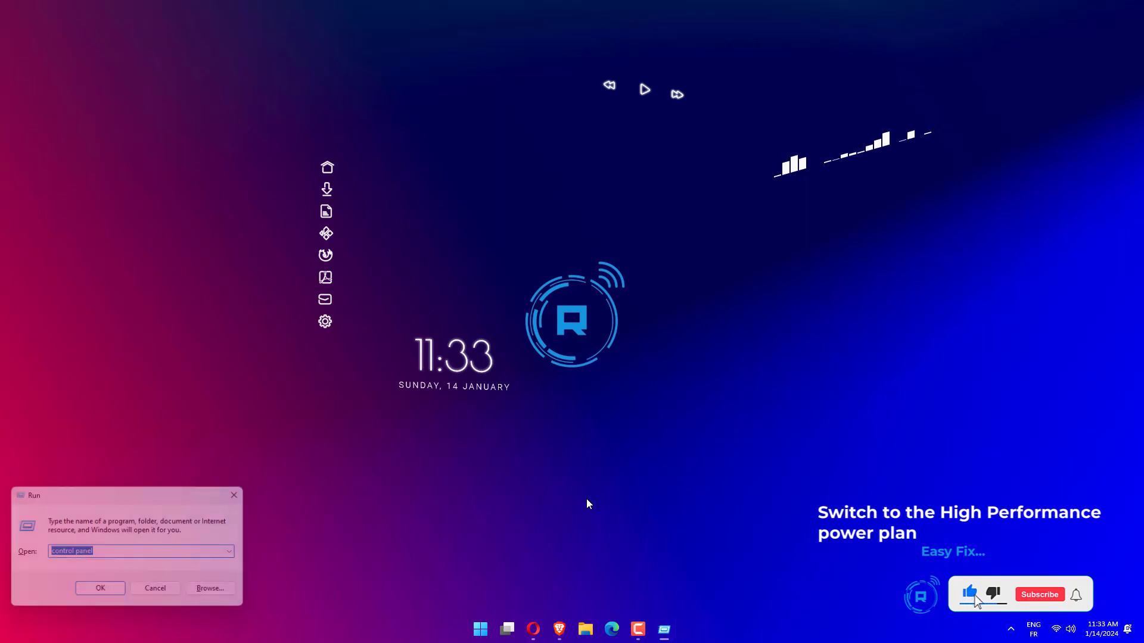
View Power Options under System and Security, including the High performance plan, then close the window.
click(100, 588)
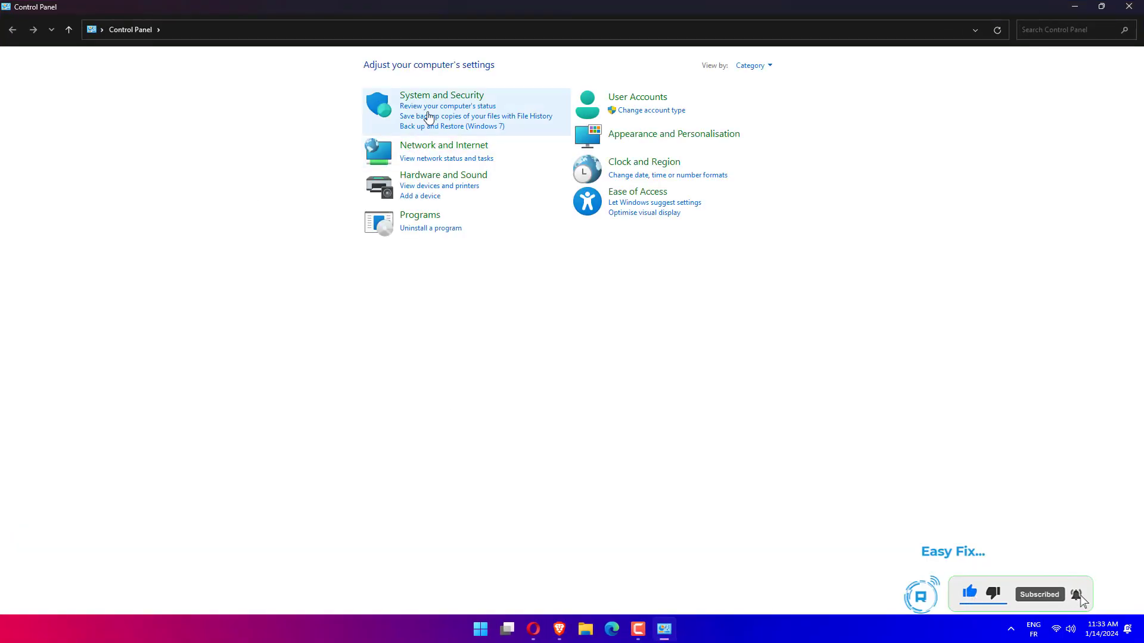
mouse_move(422, 96)
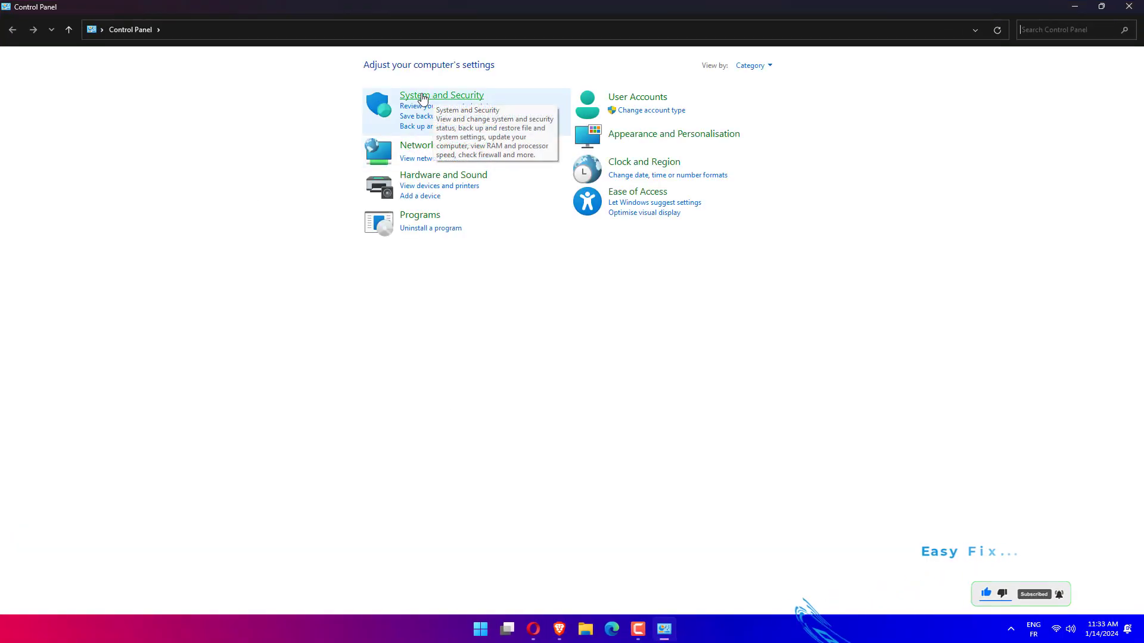
click(442, 95)
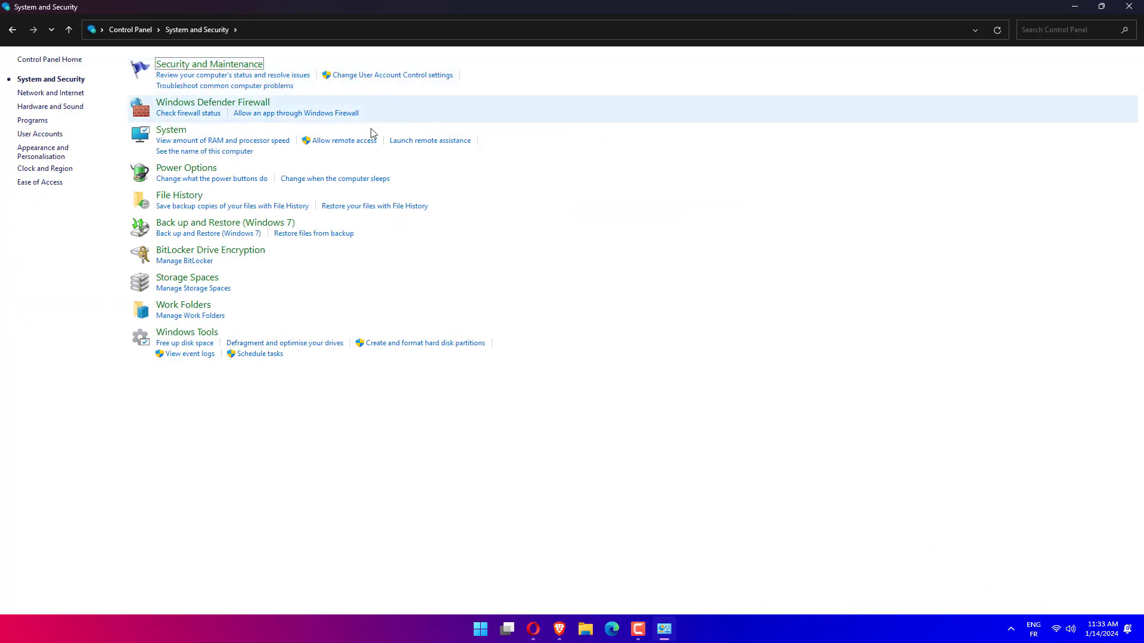
mouse_move(245, 182)
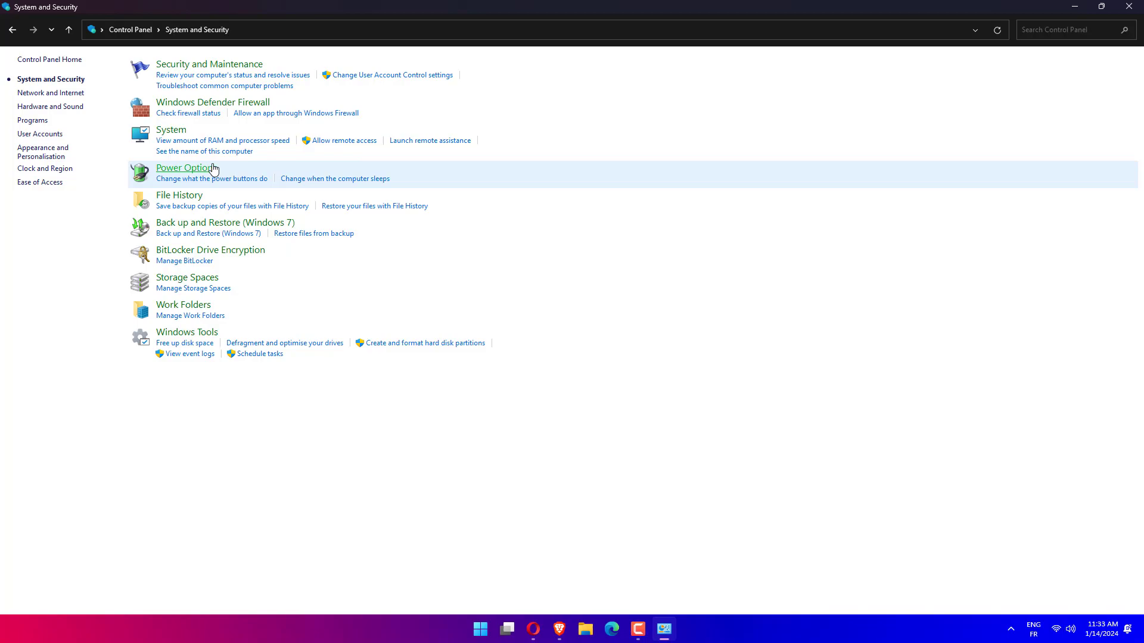
click(181, 167)
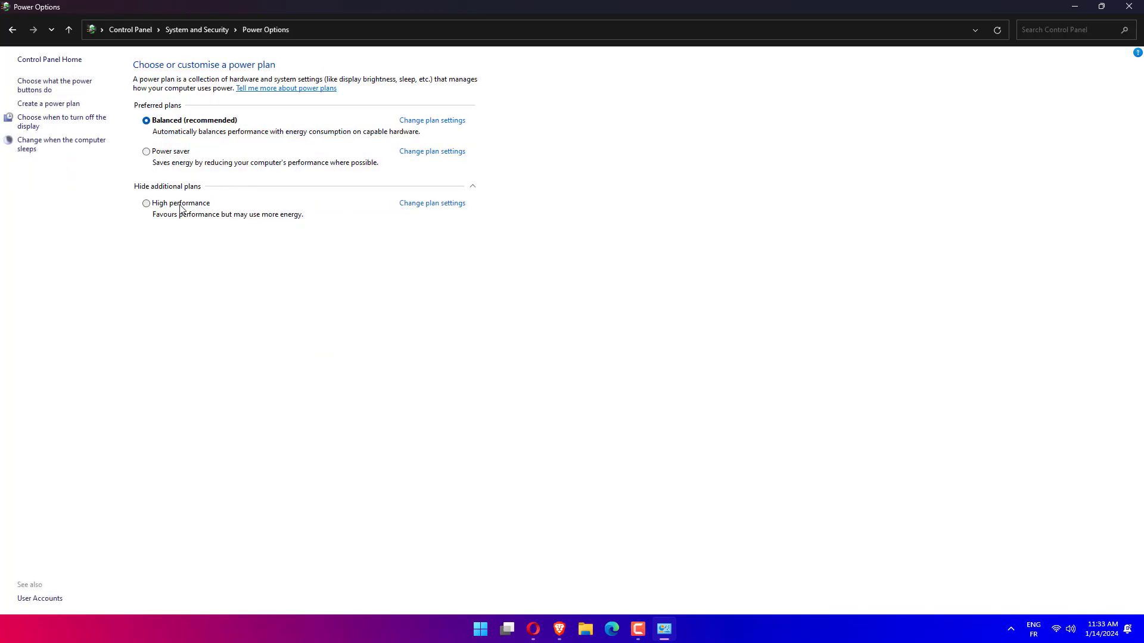
mouse_move(182, 209)
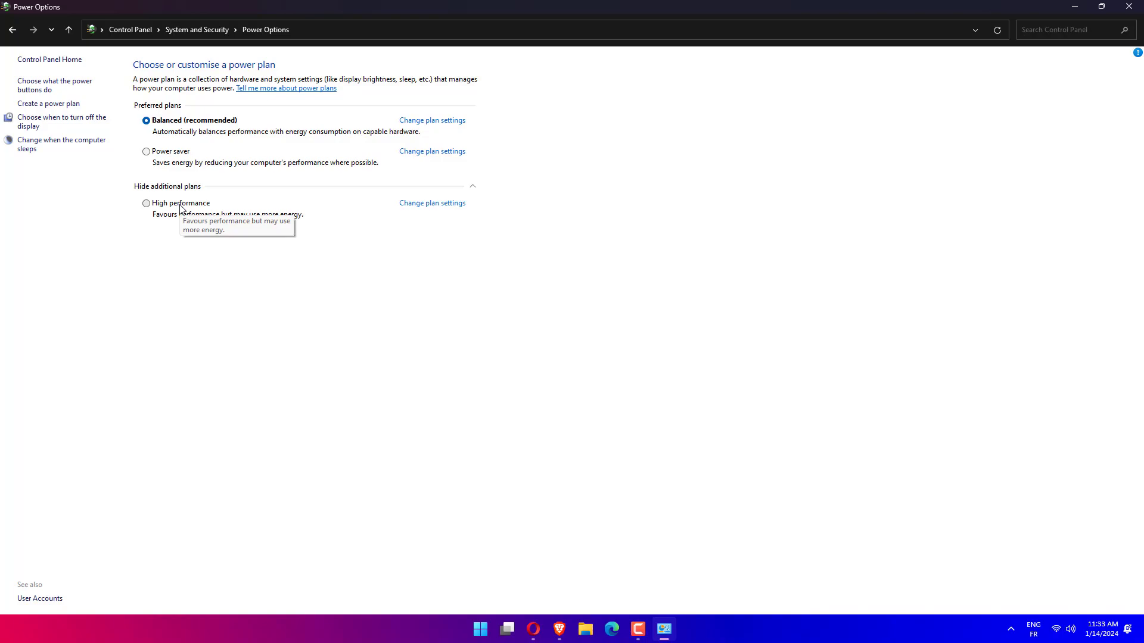
mouse_move(624, 24)
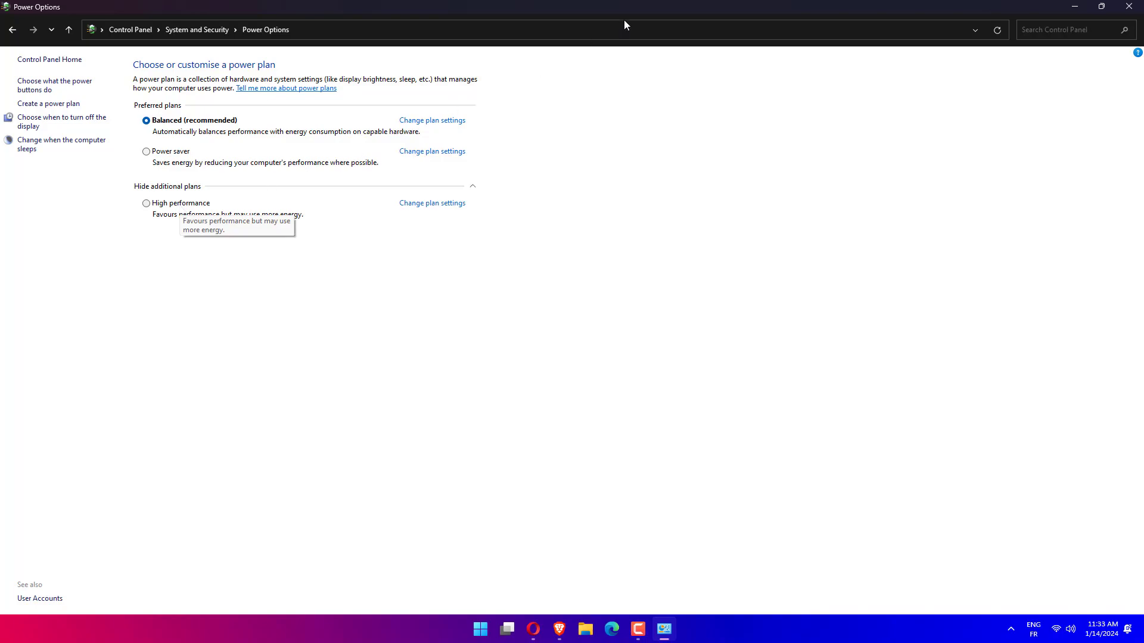
click(1128, 5)
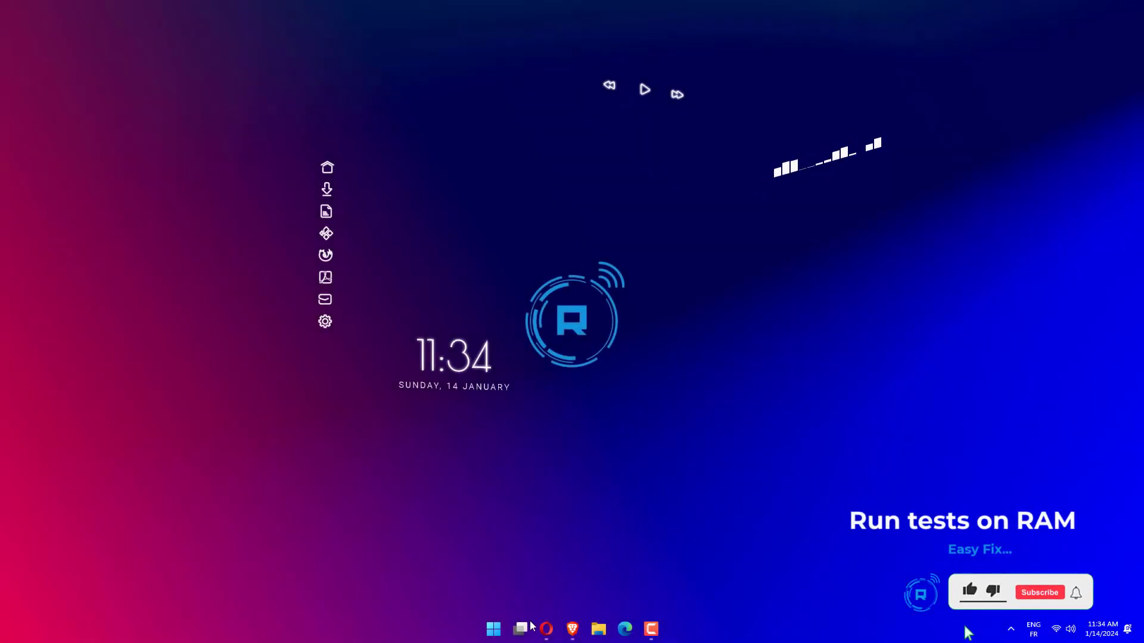
Launch Windows Memory Diagnostic from the taskbar to check for memory problems.
click(493, 628)
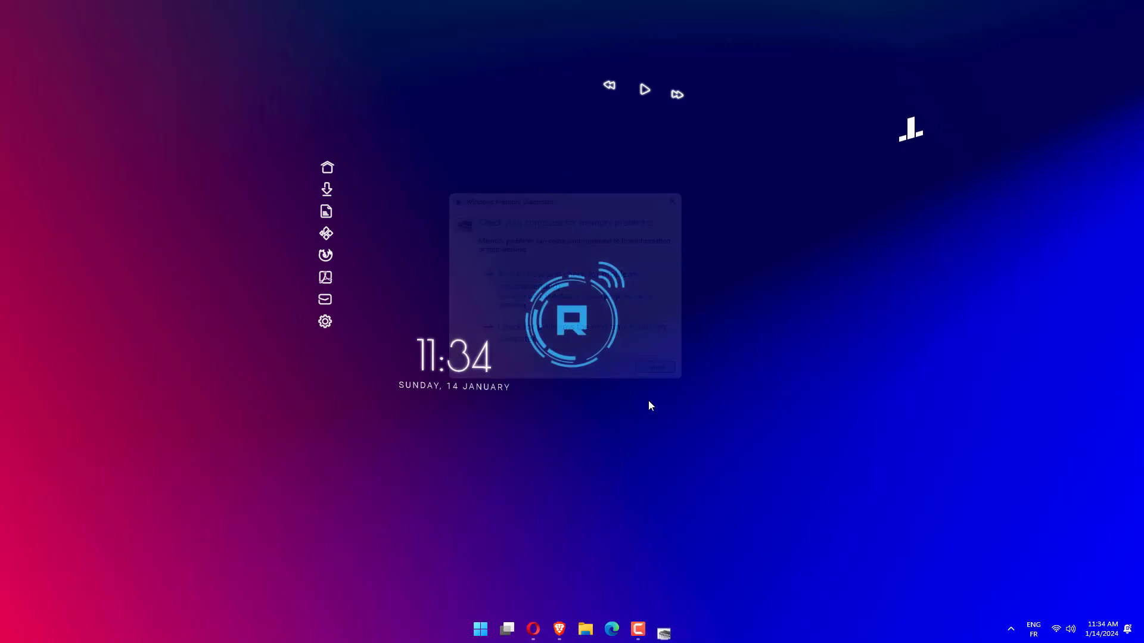
Go to Settings > System > Troubleshoot and scroll through the Other trouble-shooters list.
click(493, 629)
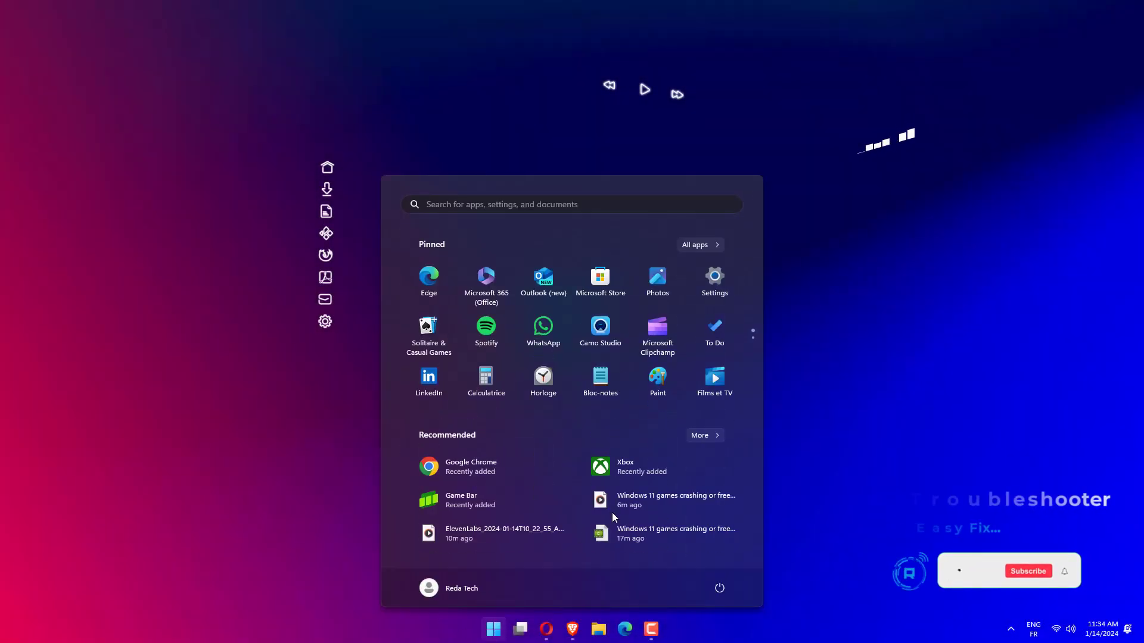
click(714, 277)
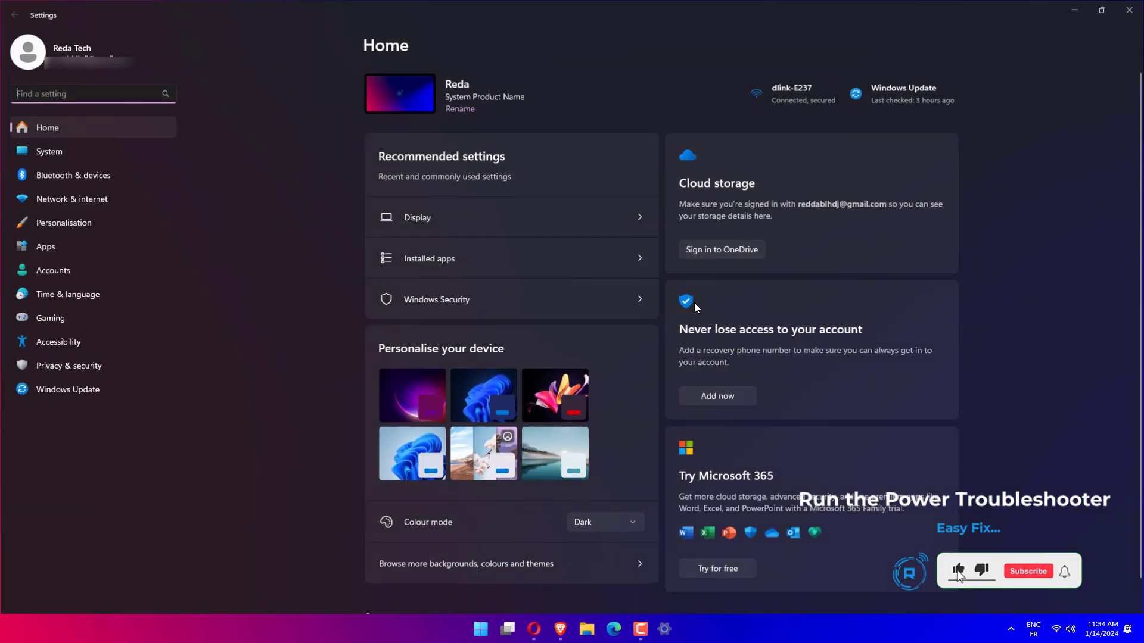
click(49, 151)
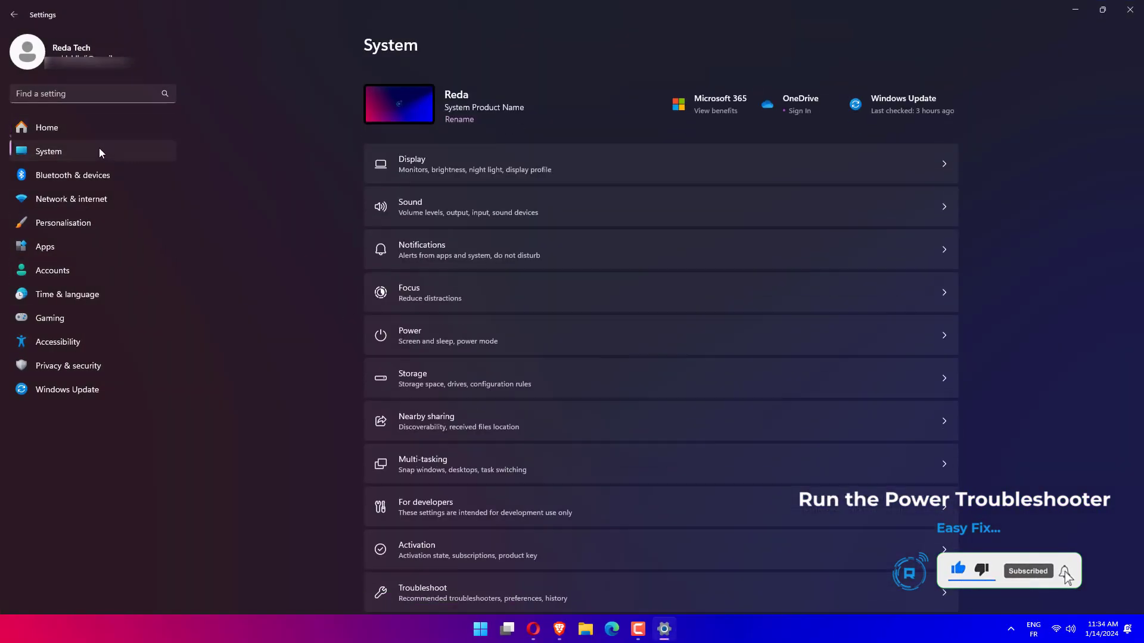
scroll(down, 3)
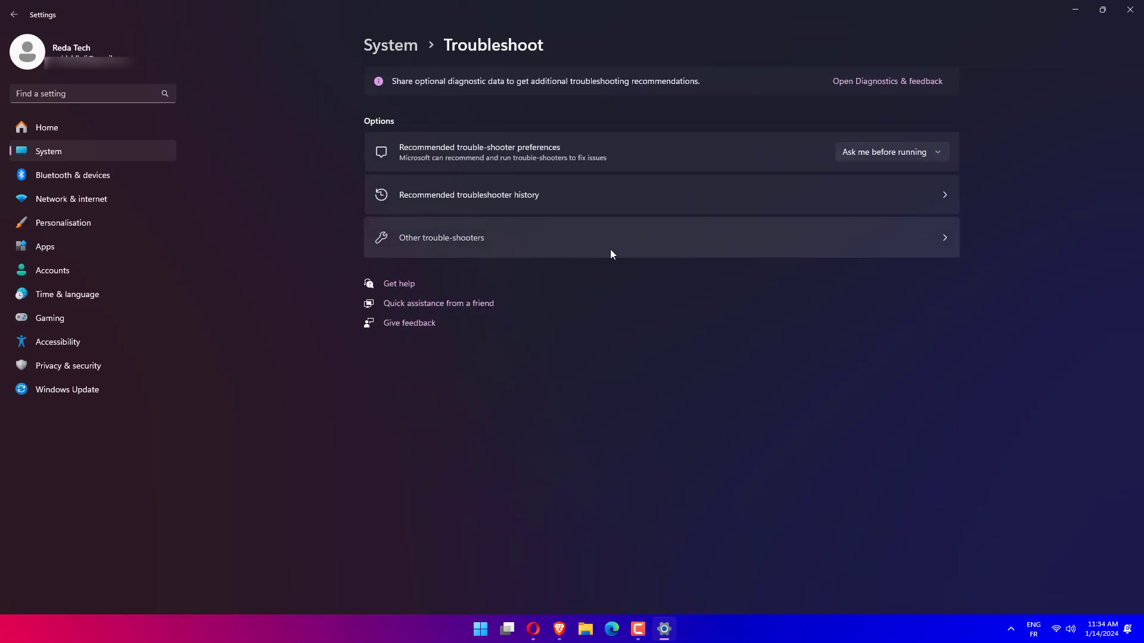
click(442, 238)
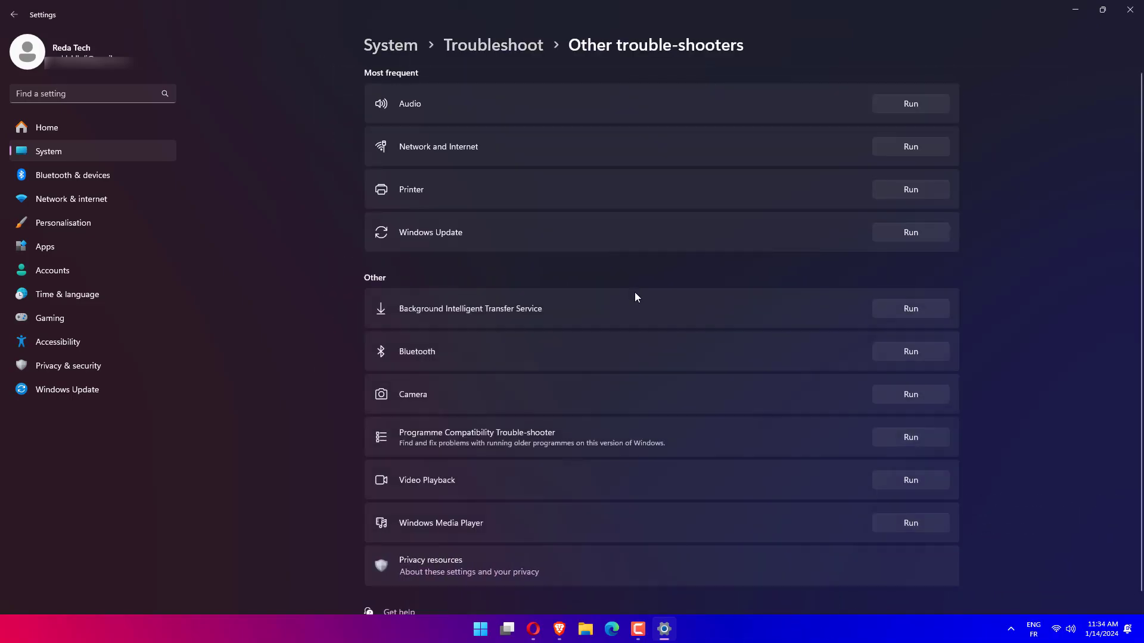
scroll(down, 3)
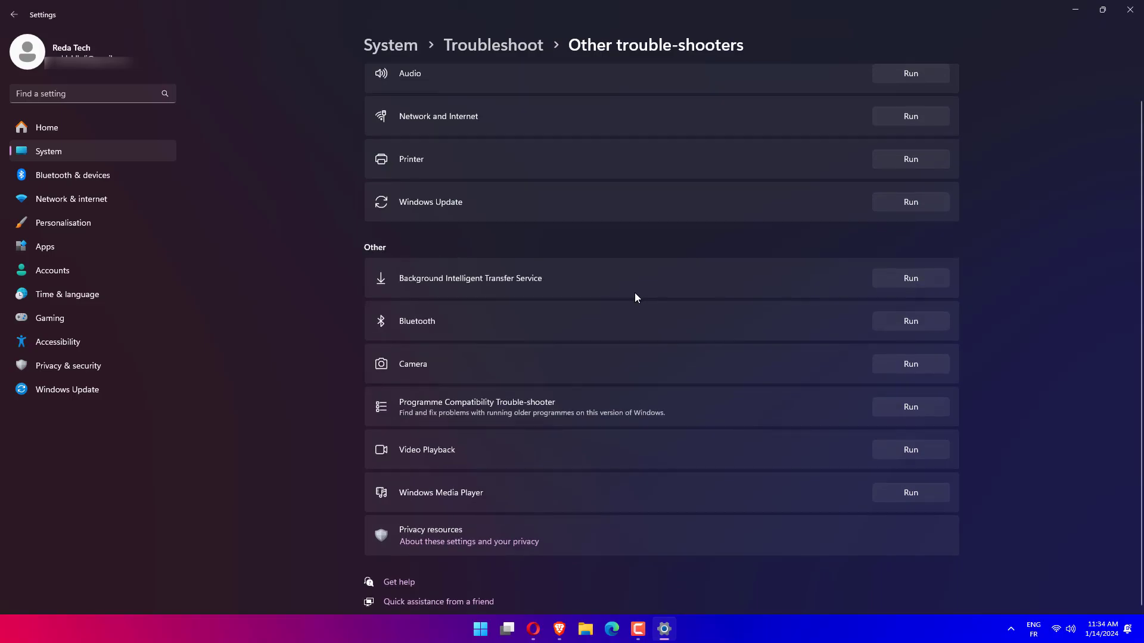
mouse_move(915, 205)
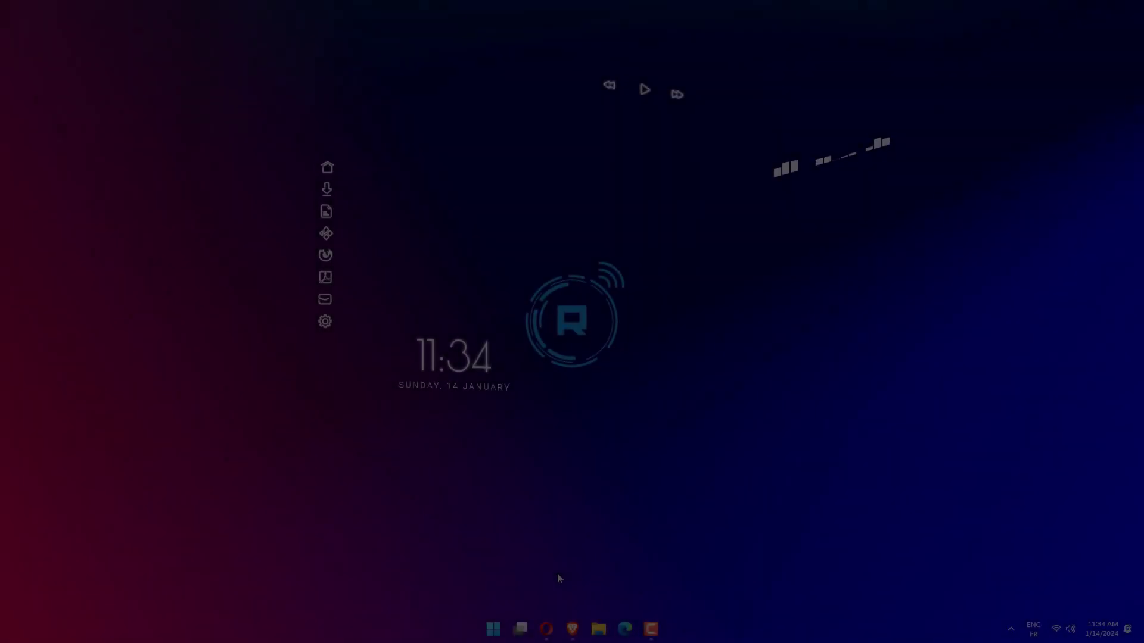
Go to Settings > System > Recovery and start Reset PC to see the keep-files or remove-everything options.
click(494, 628)
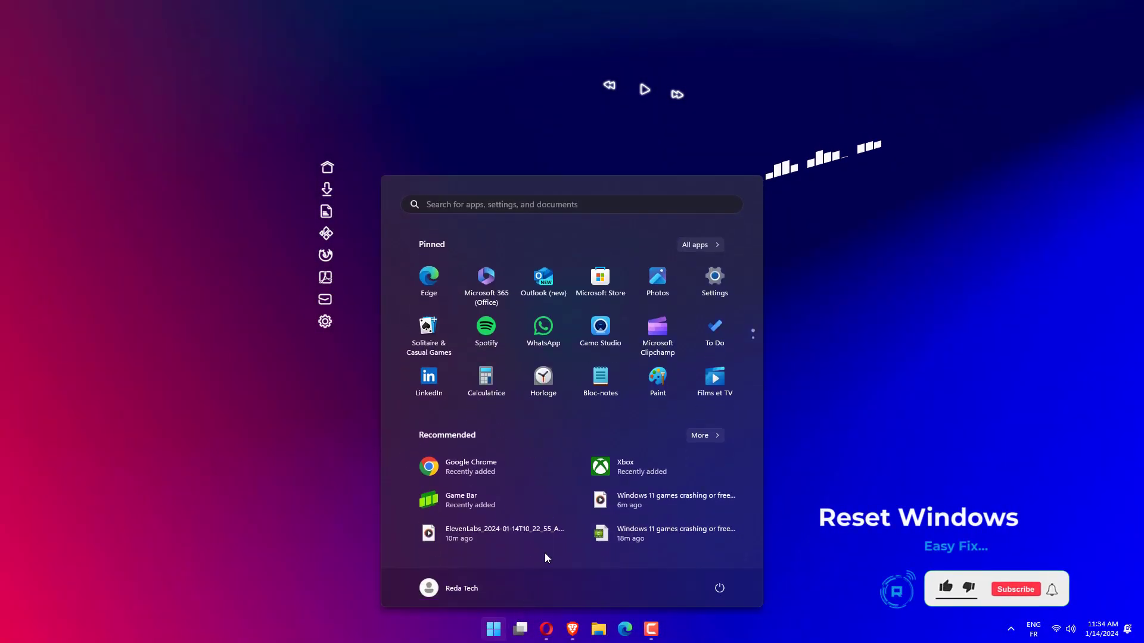
click(714, 276)
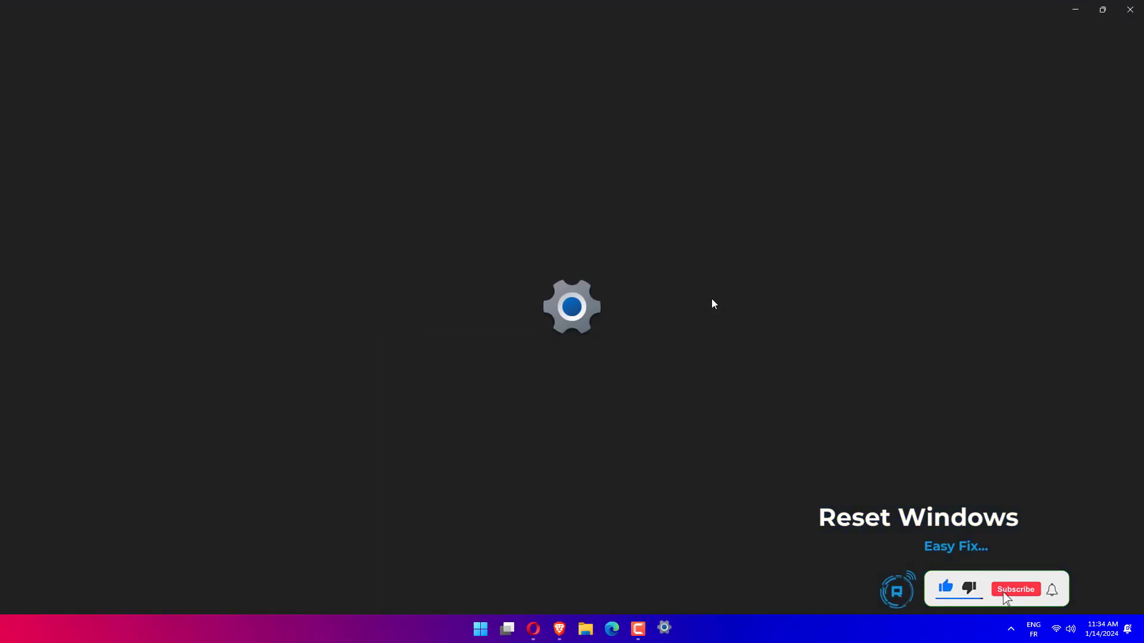
click(664, 629)
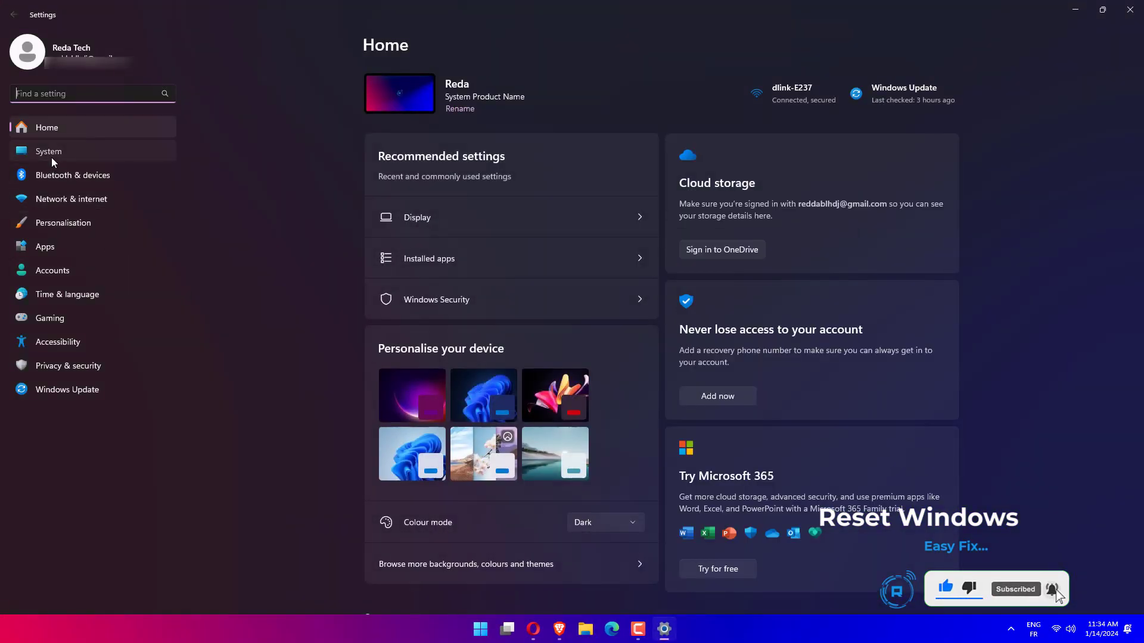
click(49, 152)
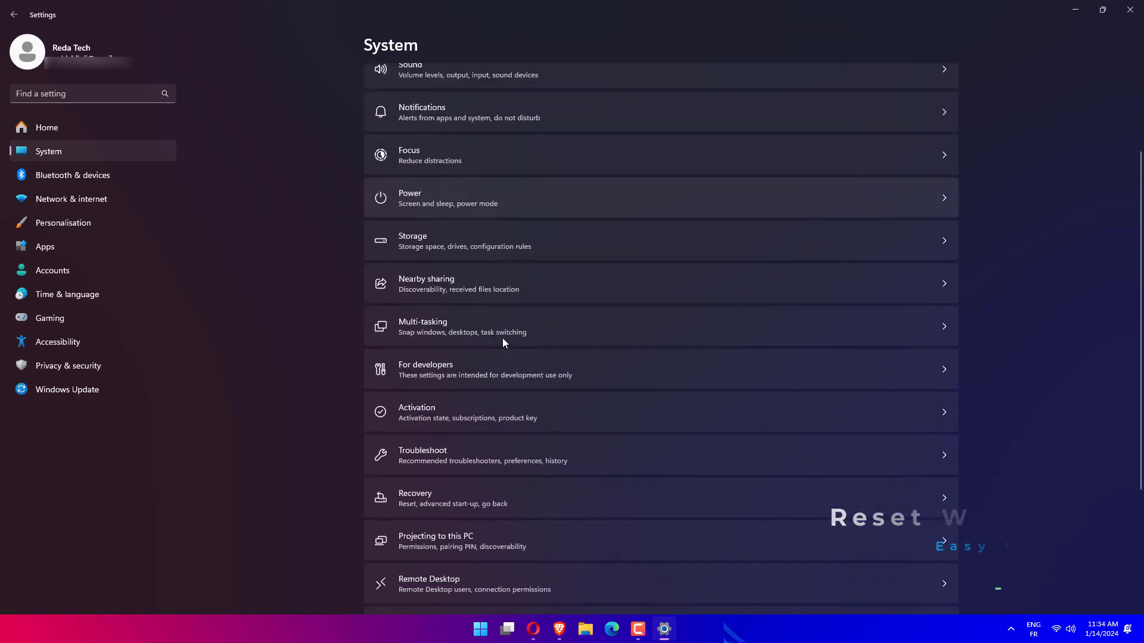
scroll(down, 3)
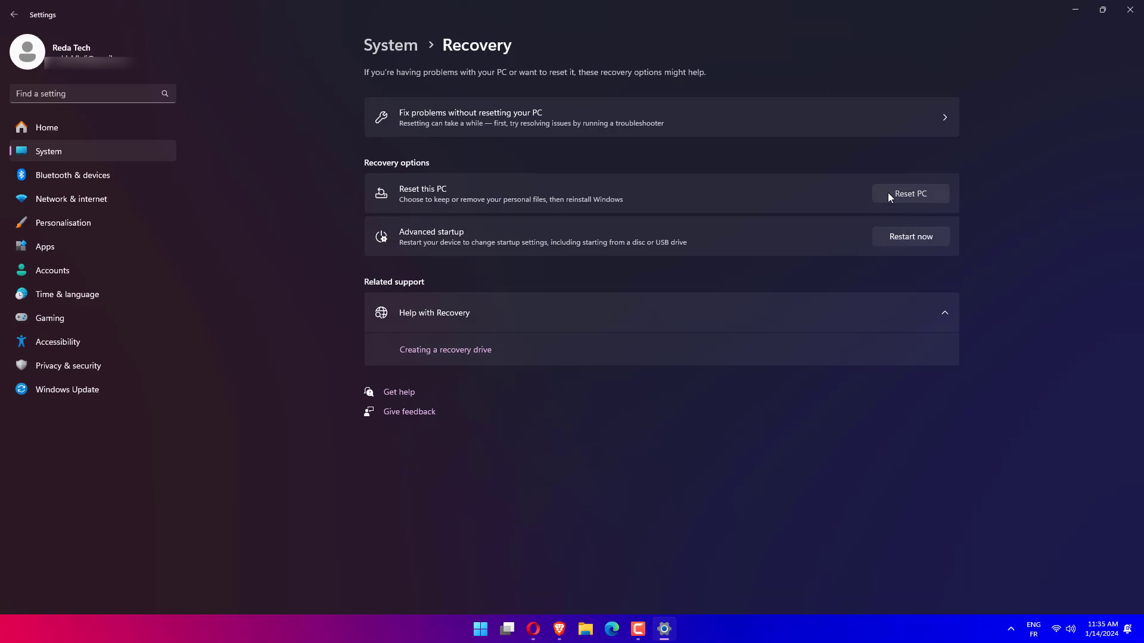
click(910, 194)
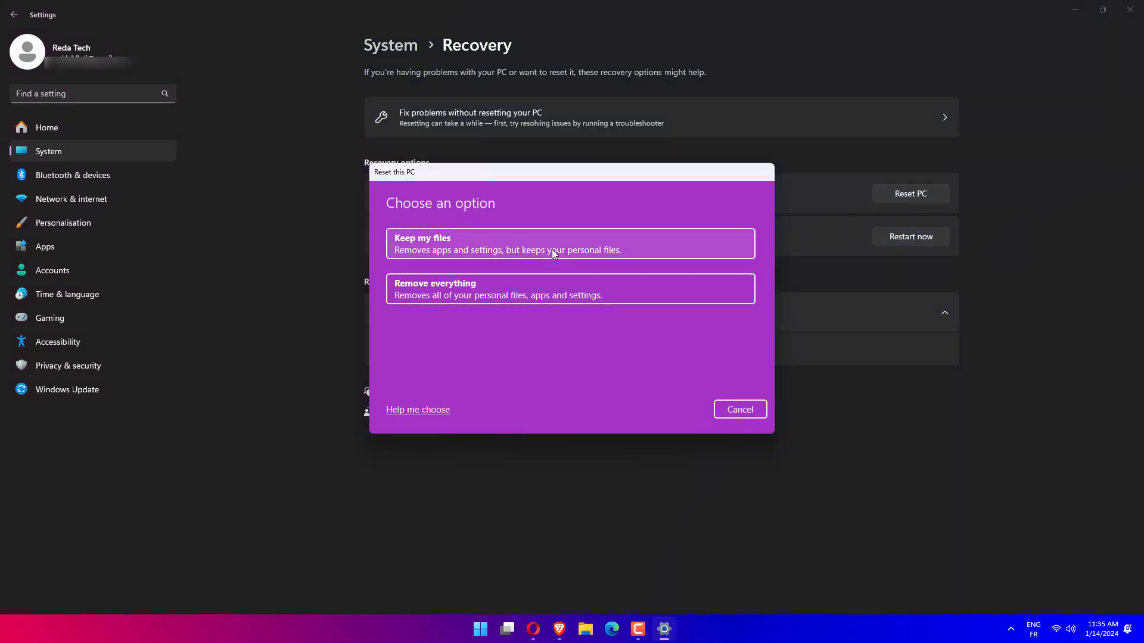
mouse_move(516, 259)
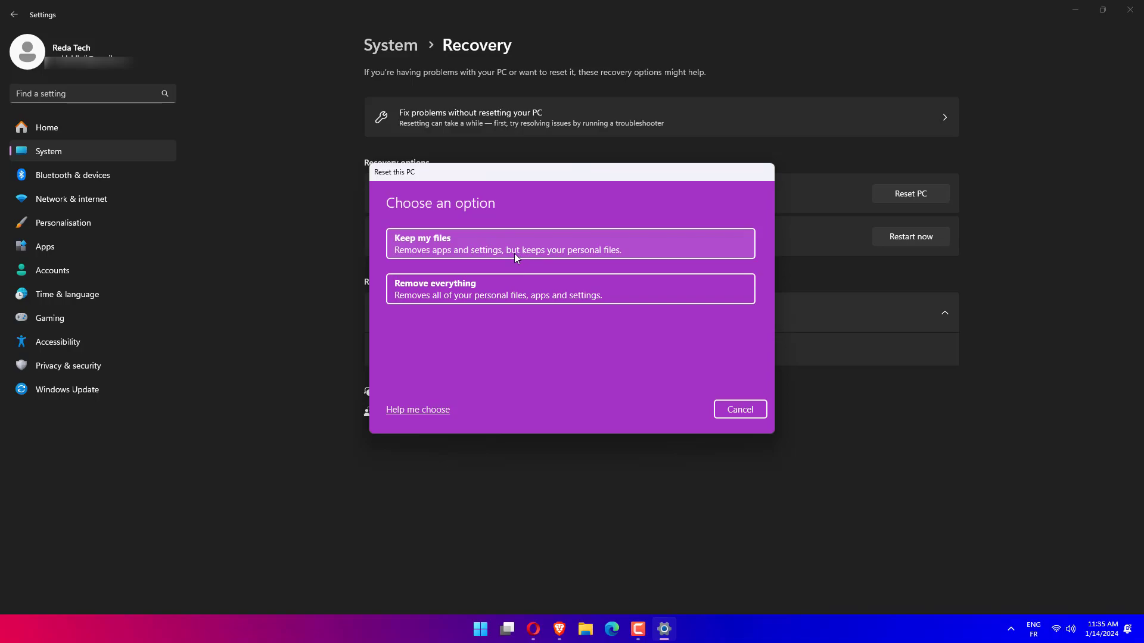
mouse_move(732, 417)
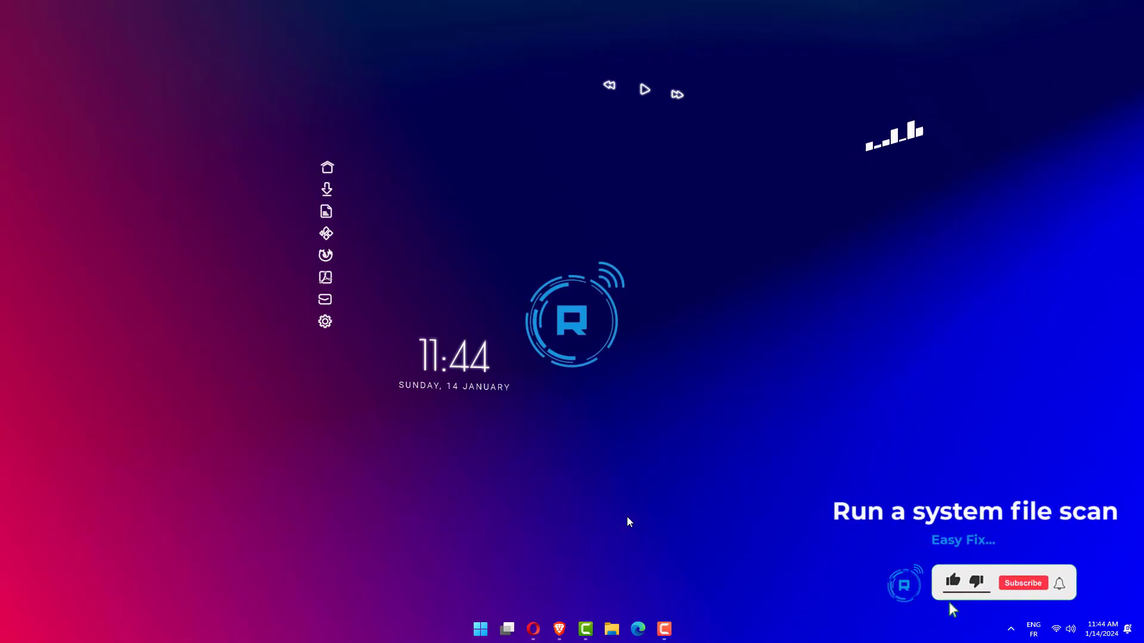
Run 'sfc /scannow' in the administrator Command Prompt.
click(480, 628)
text(sfc)
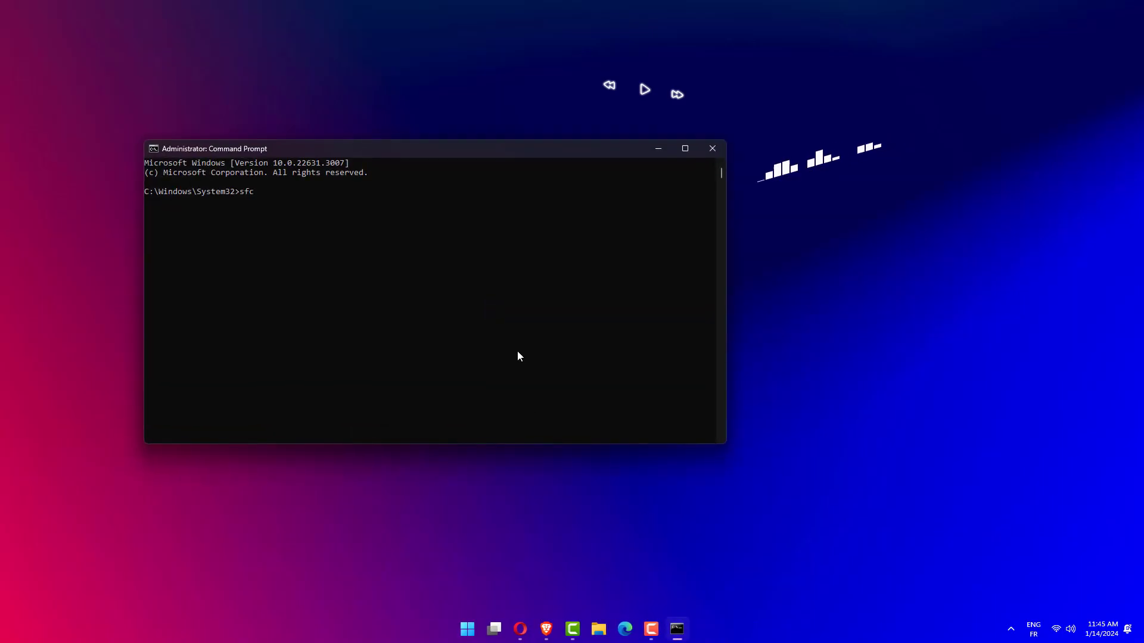
text(/scann)
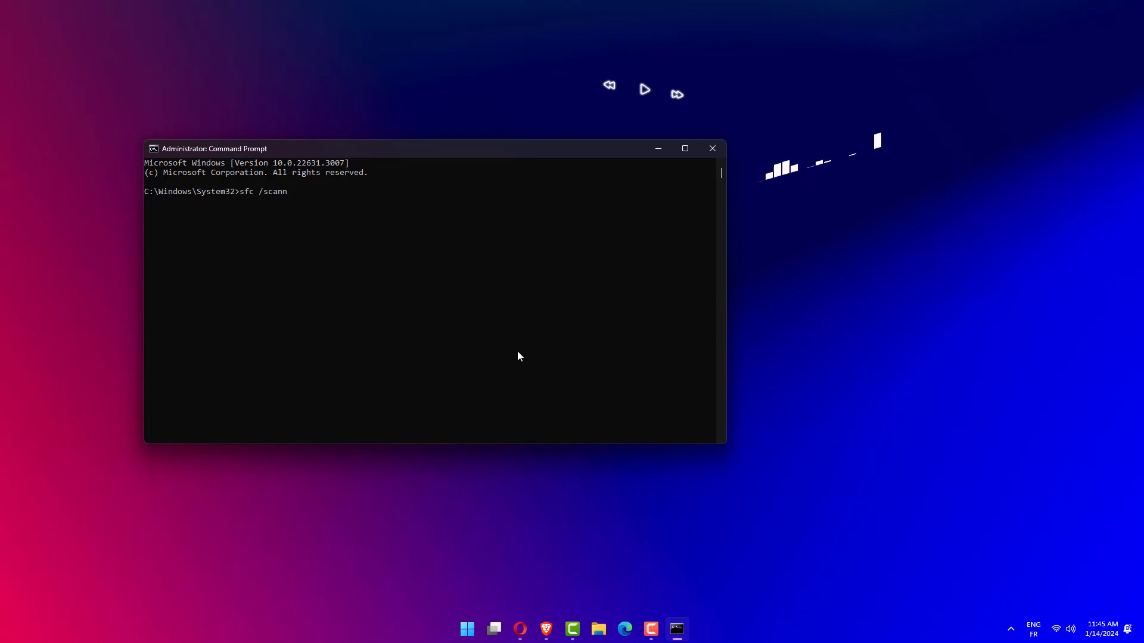
text(ow)
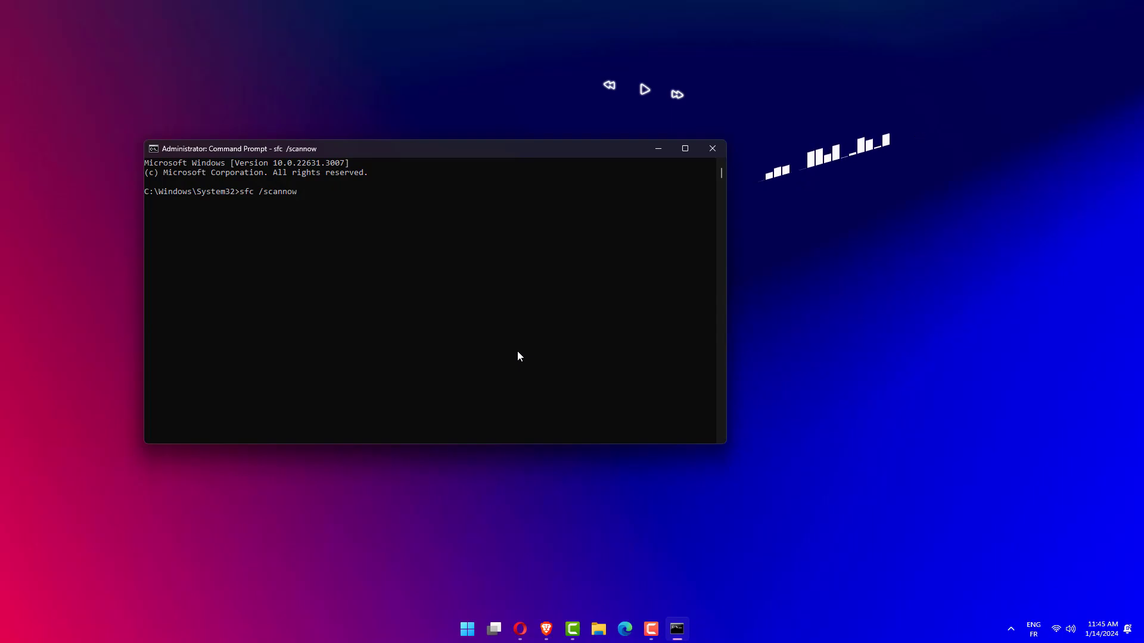
key(enter)
text(v)
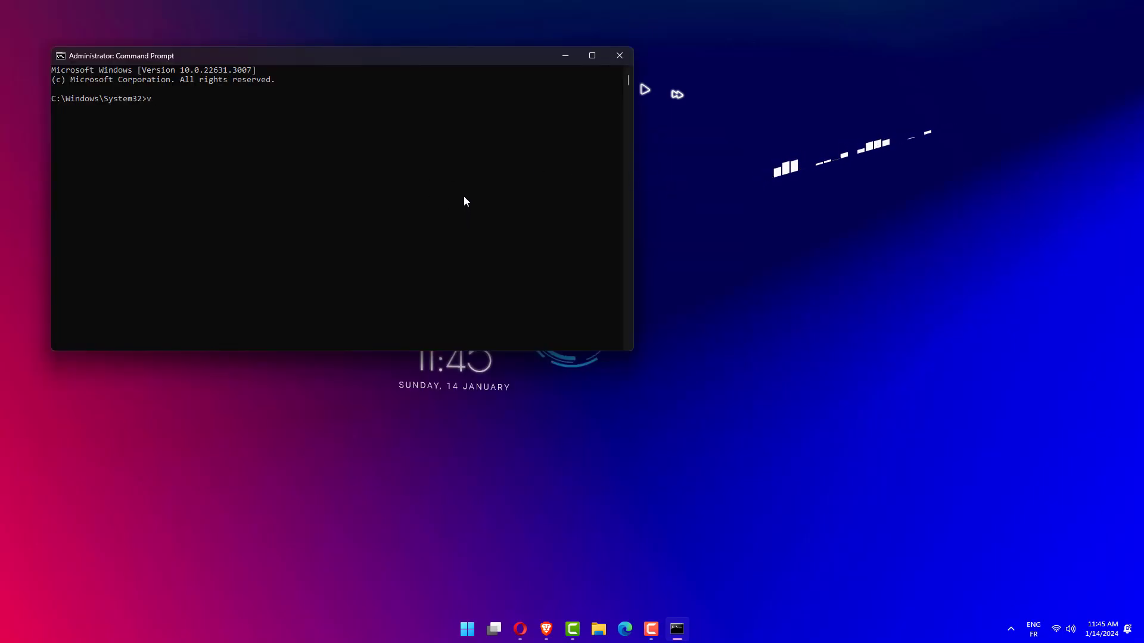
Run 'DISM.exe /Online /Cleanup-image /Restorehealth' in the administrator Command Prompt.
text(DISM.exe /Online /Cleanup-image /Restorehealth)
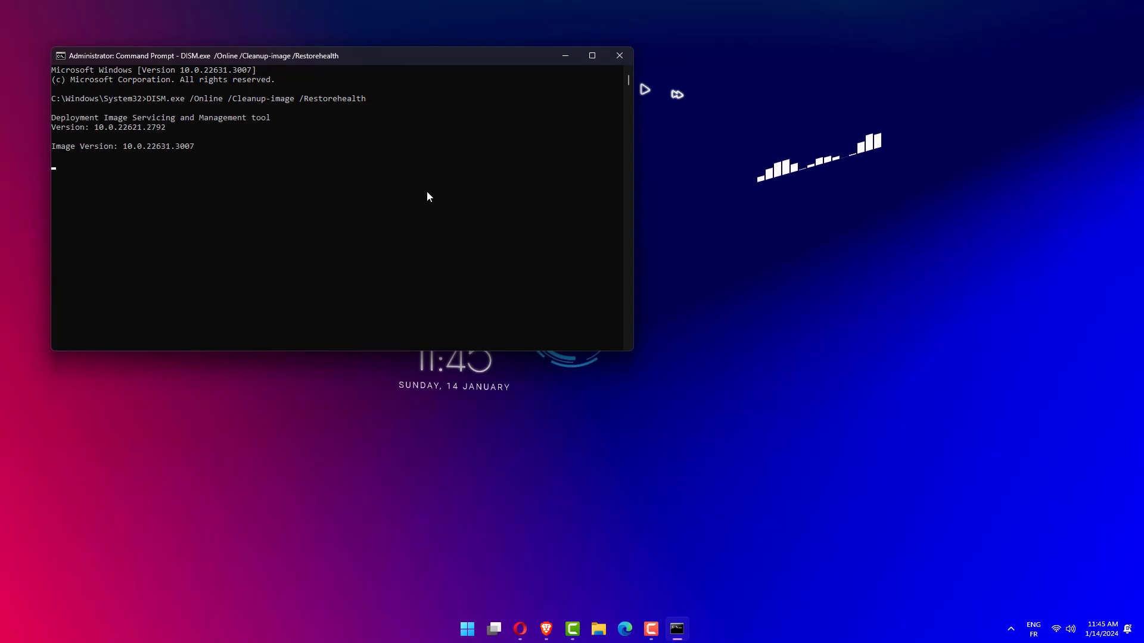
mouse_move(549, 99)
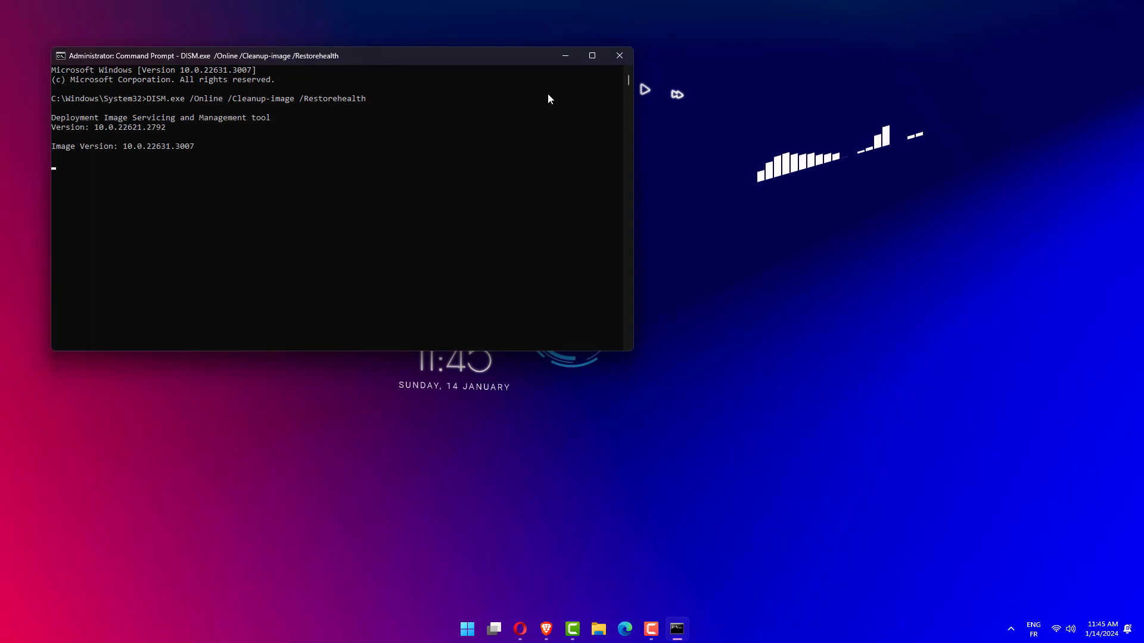
mouse_move(620, 55)
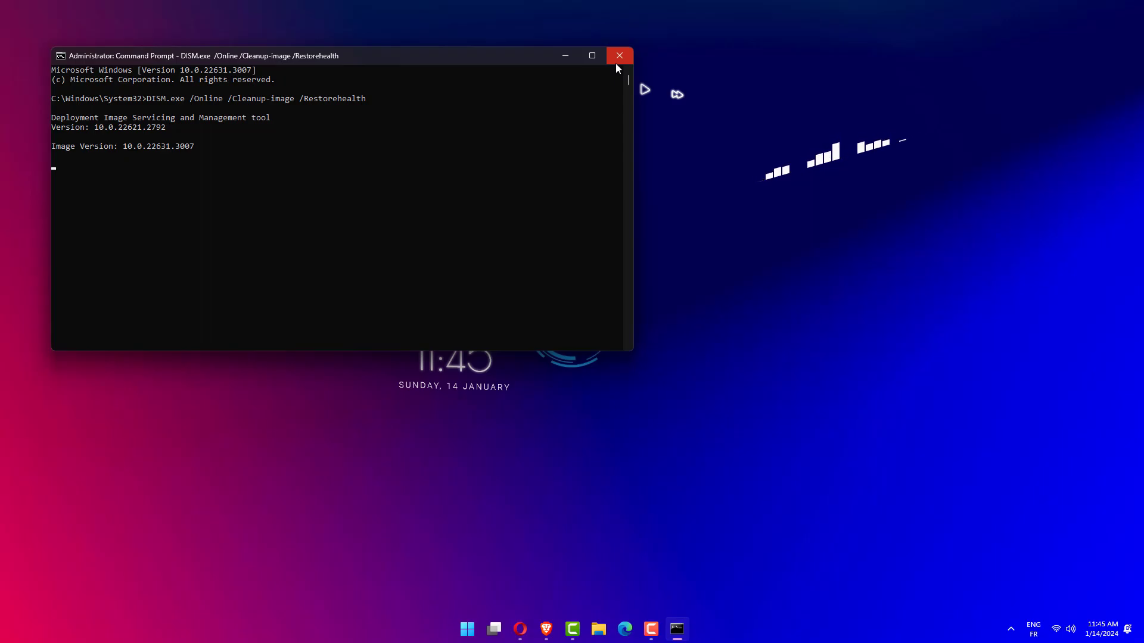
mouse_move(620, 56)
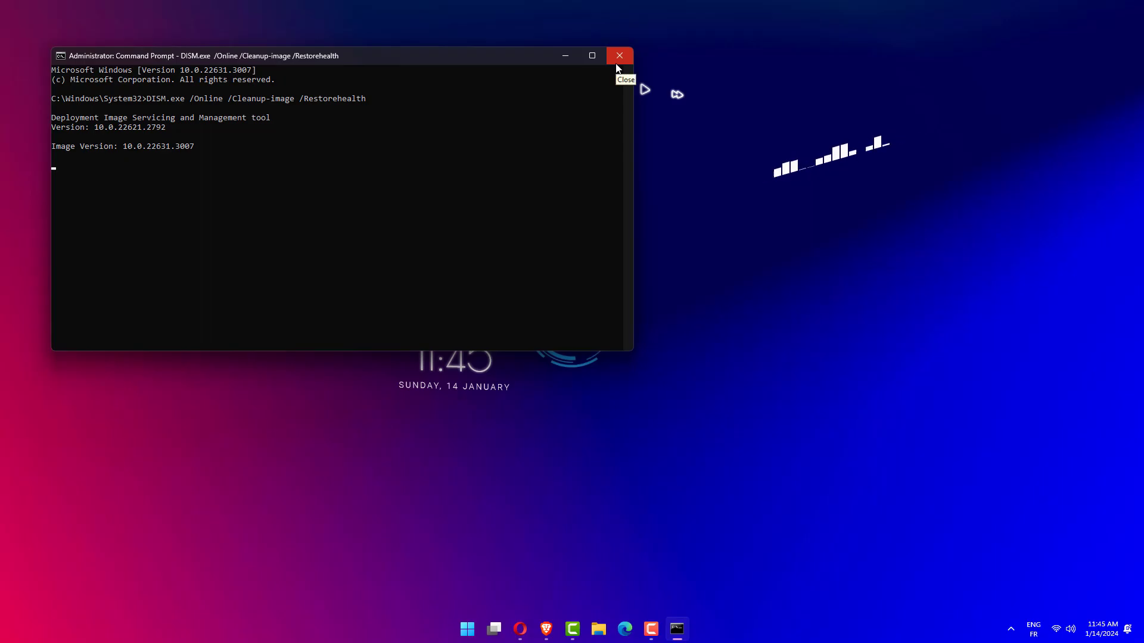